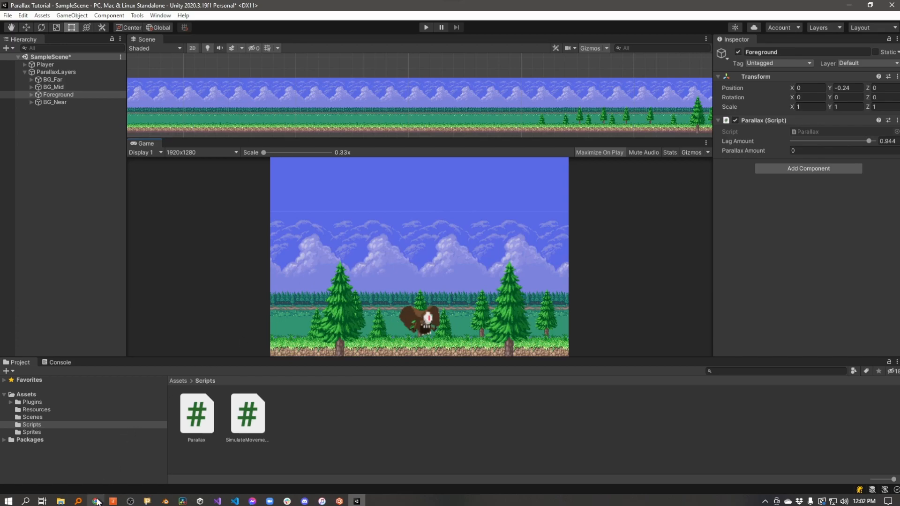
Step: Switch from Unity to the Chrome window showing itch.io's free parallax assets
left_click(97, 501)
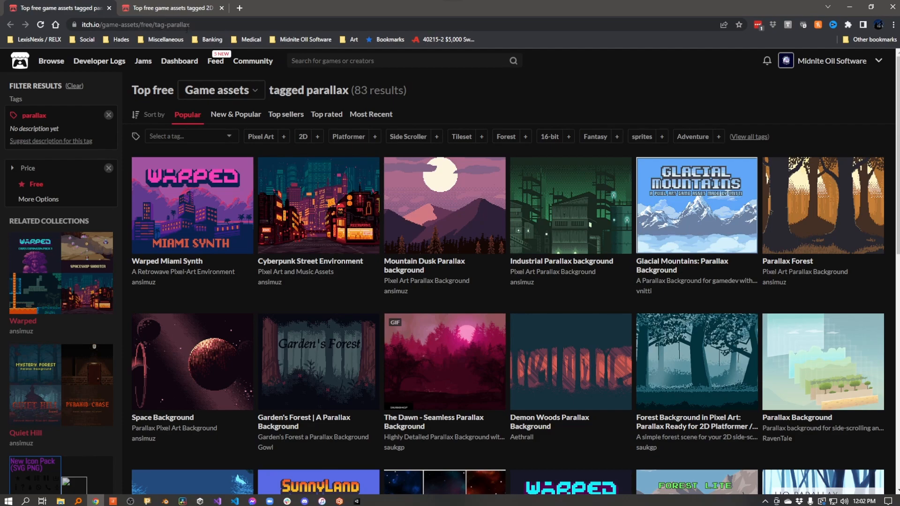
Step: Review the Magical Road environment asset page, return to the listing, then go back to the Unity scene
left_click(168, 8)
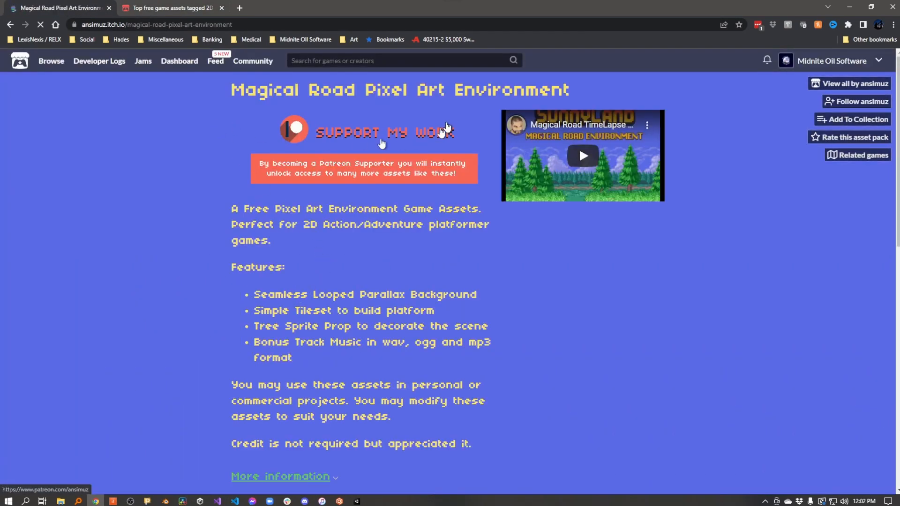
left_click(40, 26)
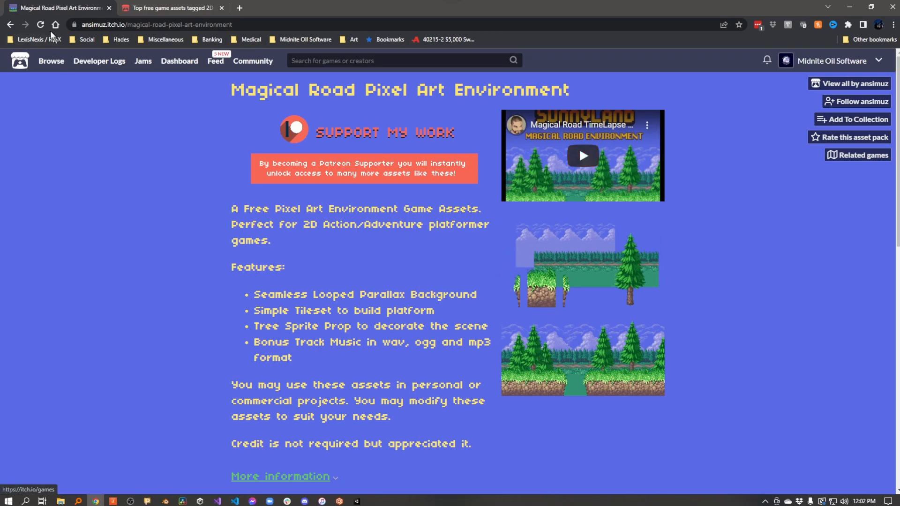
left_click(174, 7)
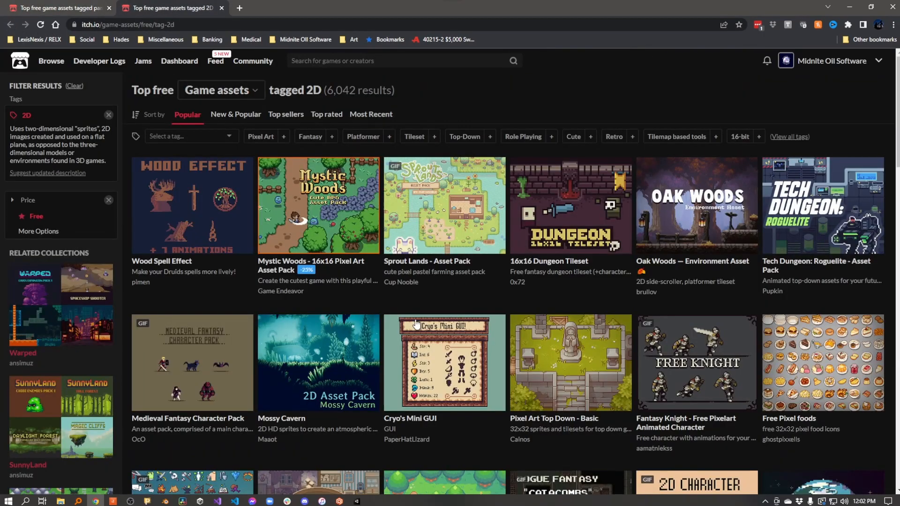
scroll("down", 3)
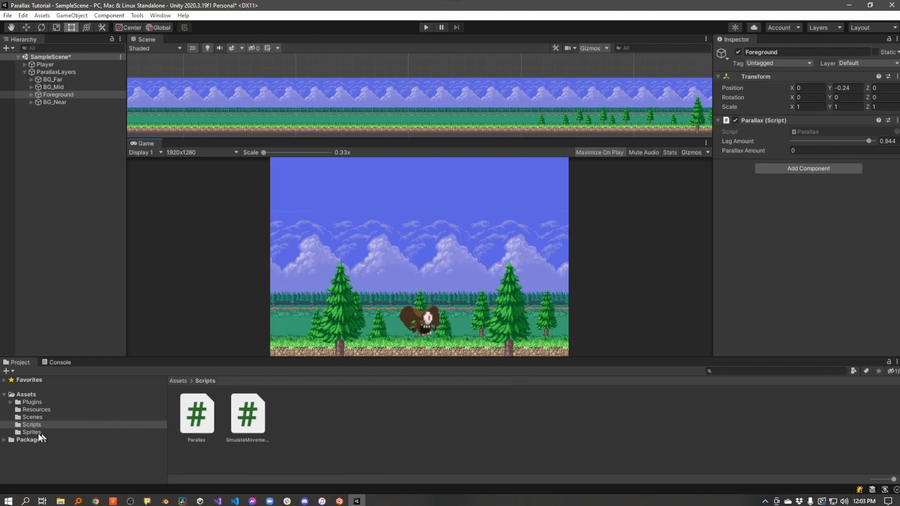
Step: Check in Assets/Sprites that the back sprite's Wrap Mode is Repeat
left_click(32, 431)
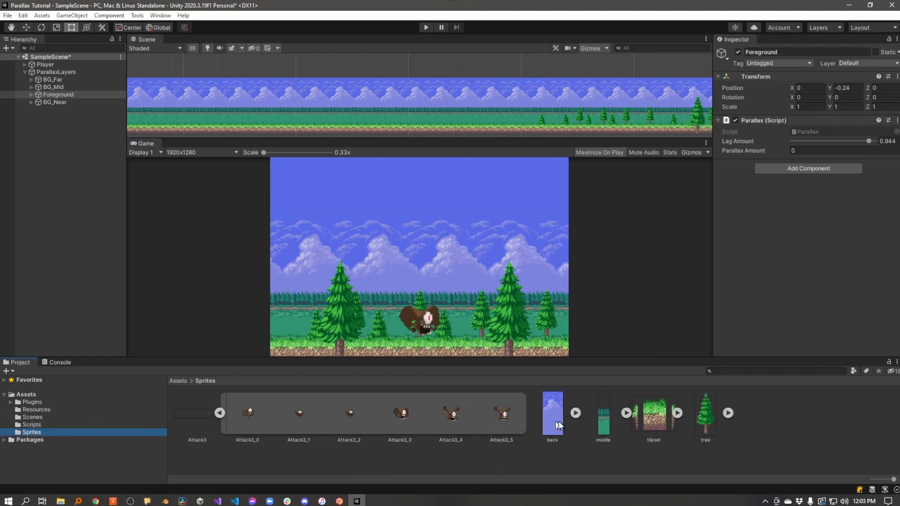
left_click(551, 414)
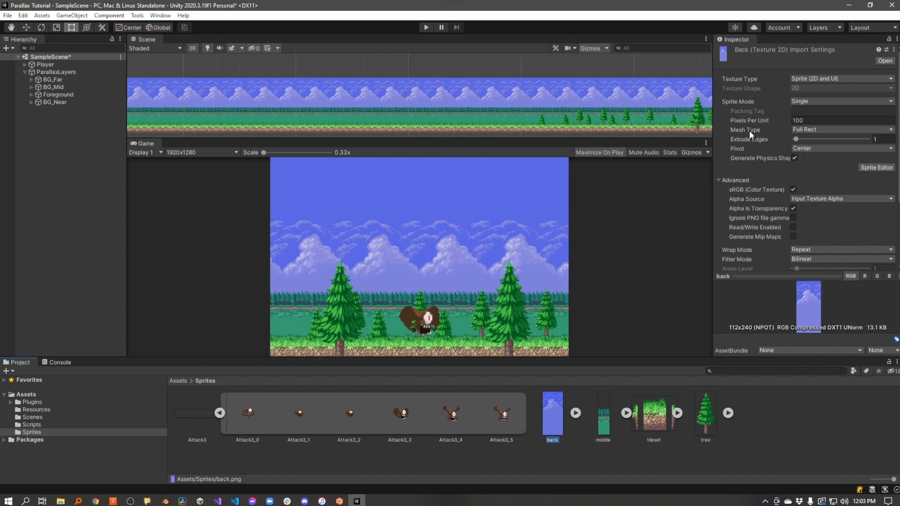
mouse_move(813, 133)
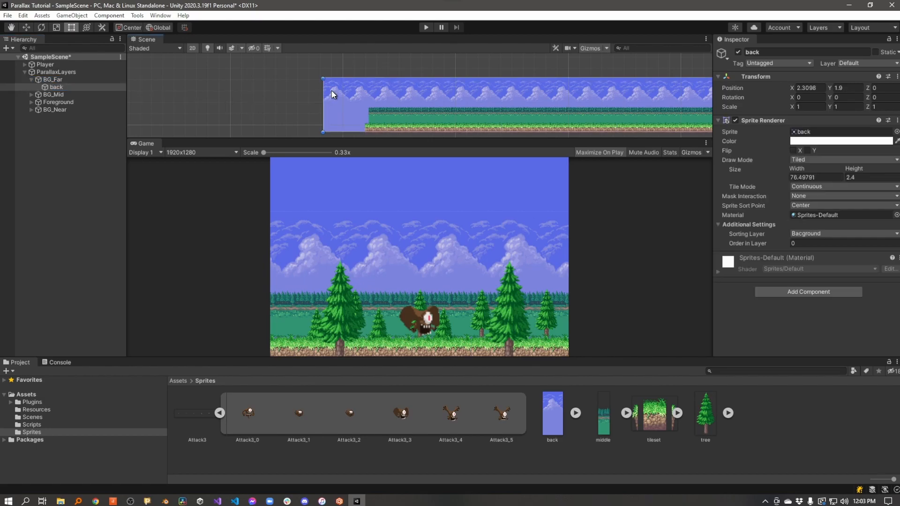
Step: Stretch the tiled back sky strip's left end to a width of about 74.9 units
left_click_drag(323, 103, 358, 90)
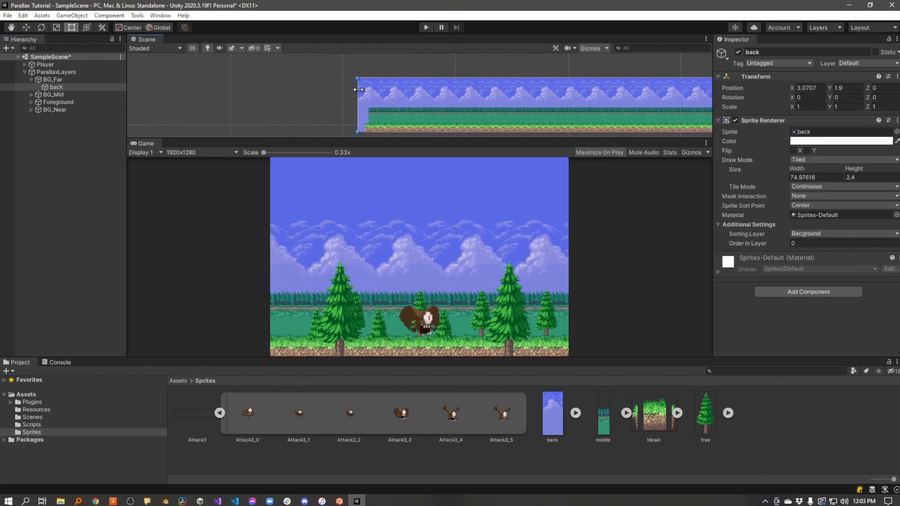
left_click_drag(357, 97, 303, 97)
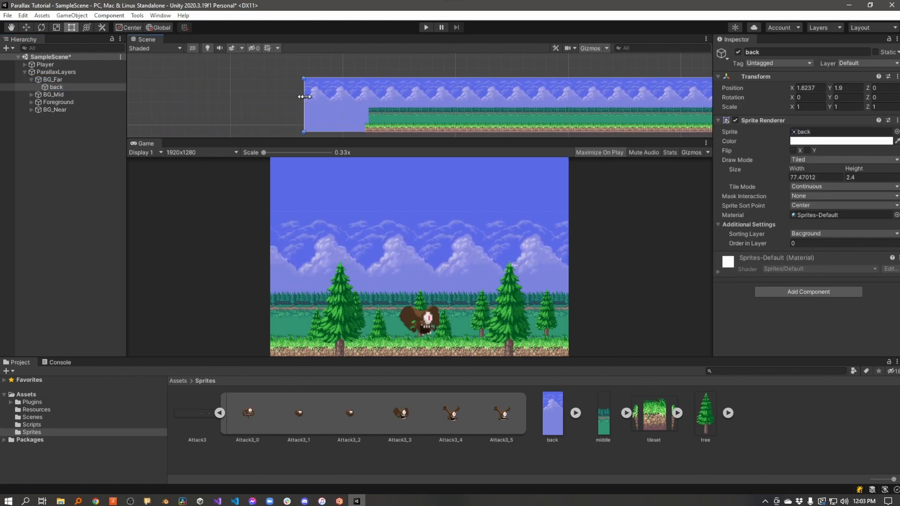
left_click_drag(303, 97, 356, 100)
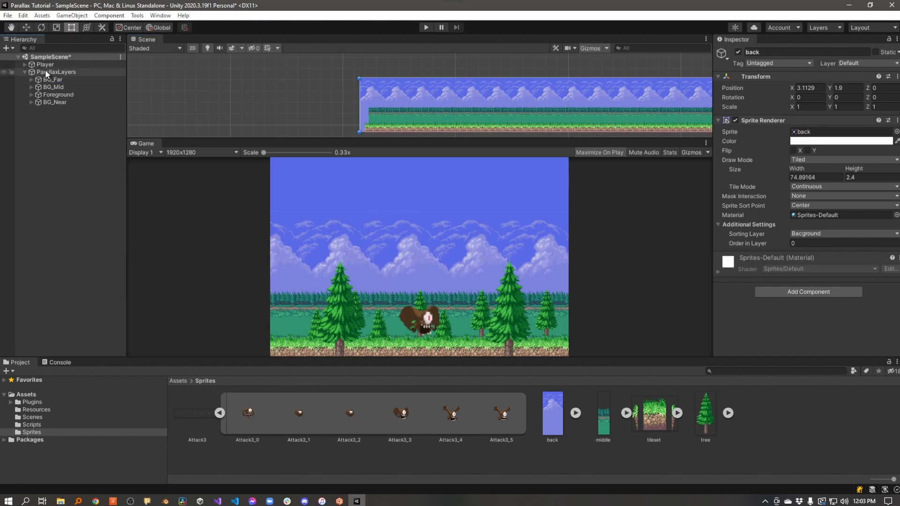
Step: Show the ParallaxLayers parent's Transform at the origin with unit scale in the Inspector
left_click(56, 71)
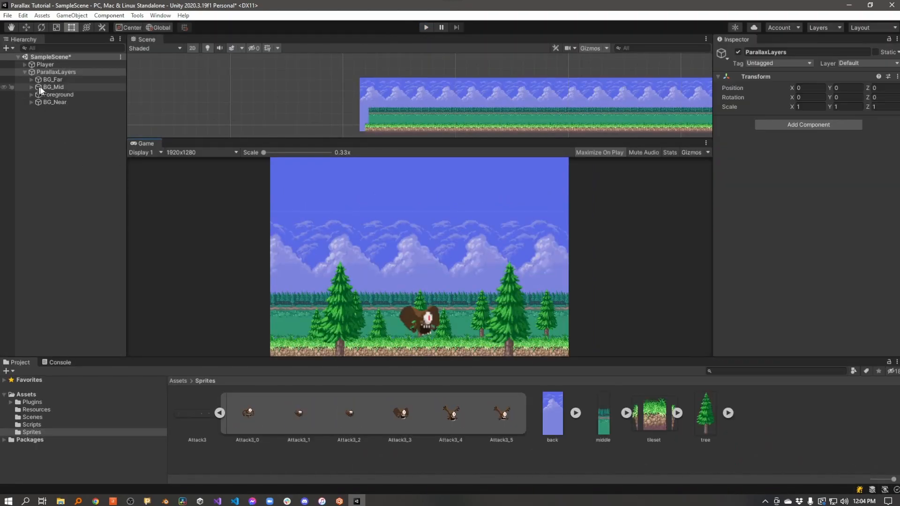
Step: Raise BG_Far's Parallax Lag Amount from 0.1 to 1, then check BG_Mid's lag also reads 1
left_click(52, 78)
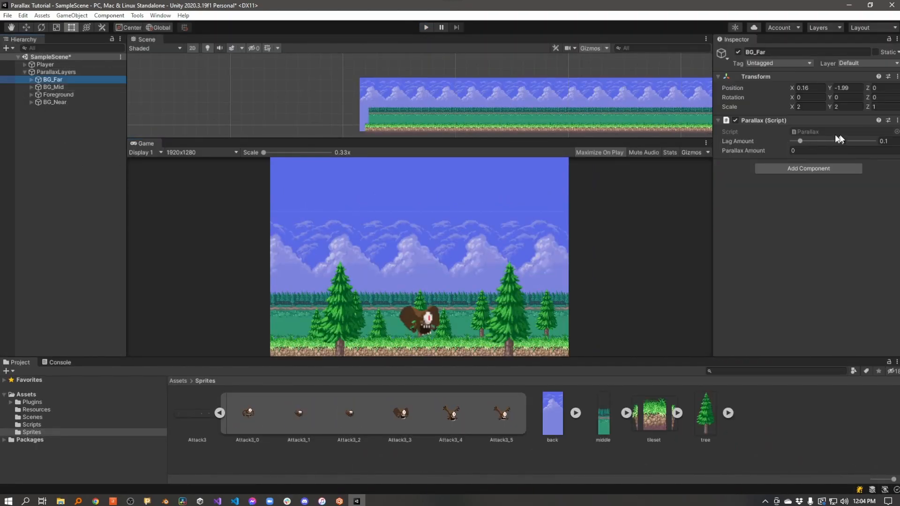
mouse_move(825, 135)
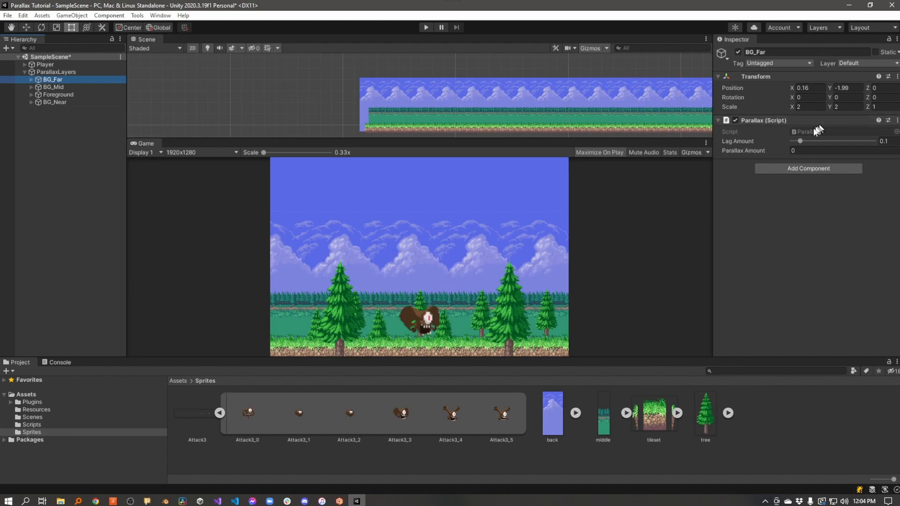
mouse_move(737, 143)
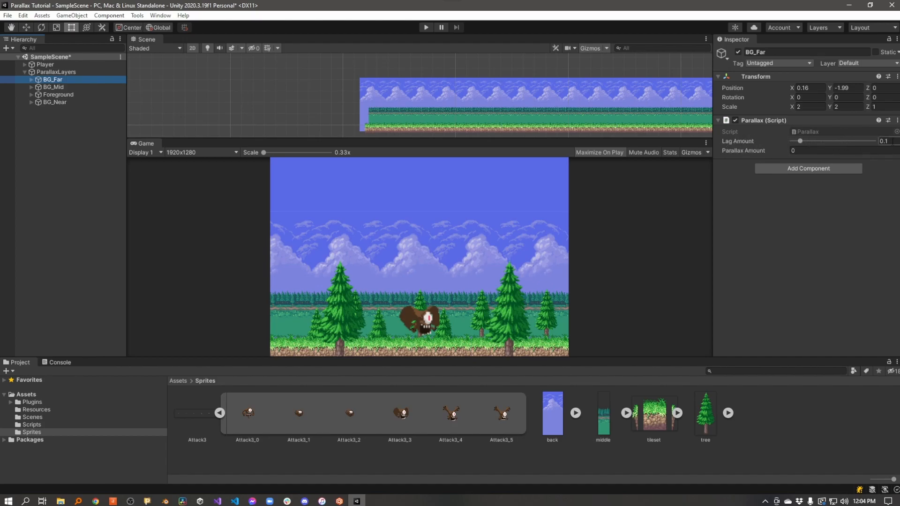
mouse_move(418, 326)
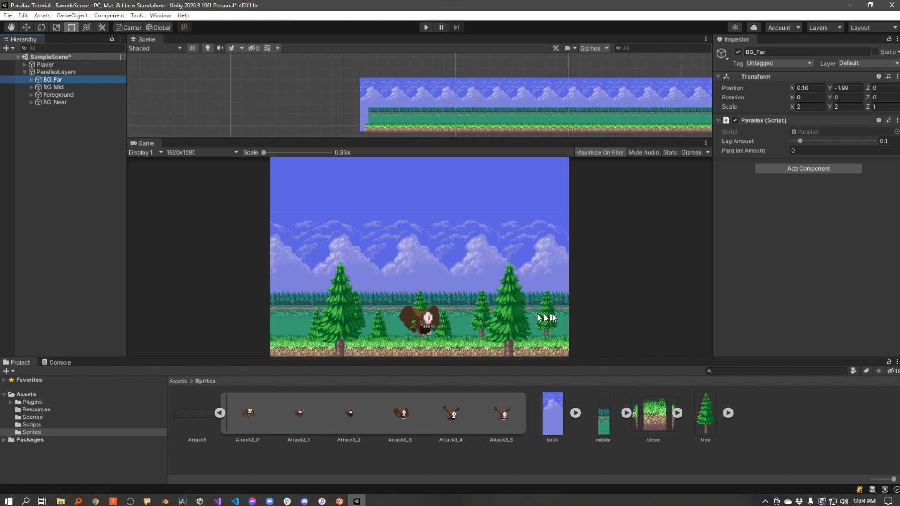
mouse_move(516, 176)
type("1")
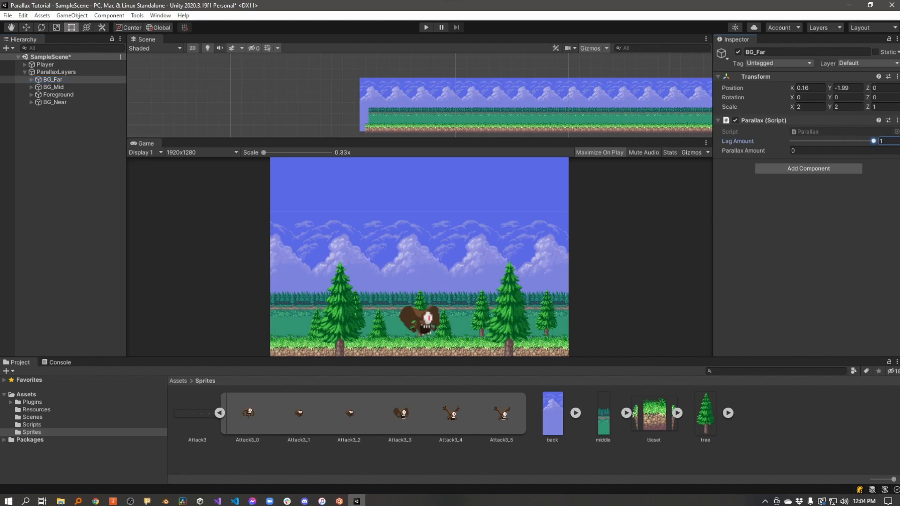
left_click(53, 86)
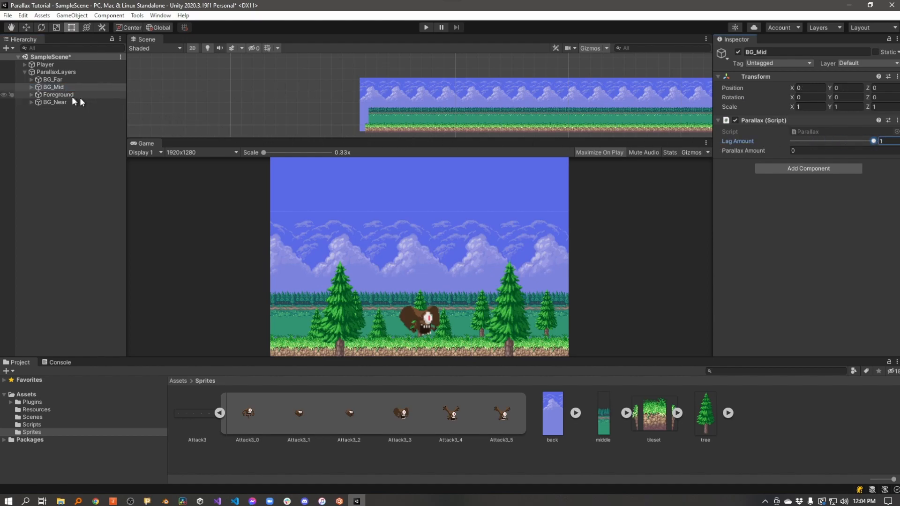
Step: Confirm the Foreground layer's Lag Amount of 1 and end the play-mode test of the scene
left_click(57, 94)
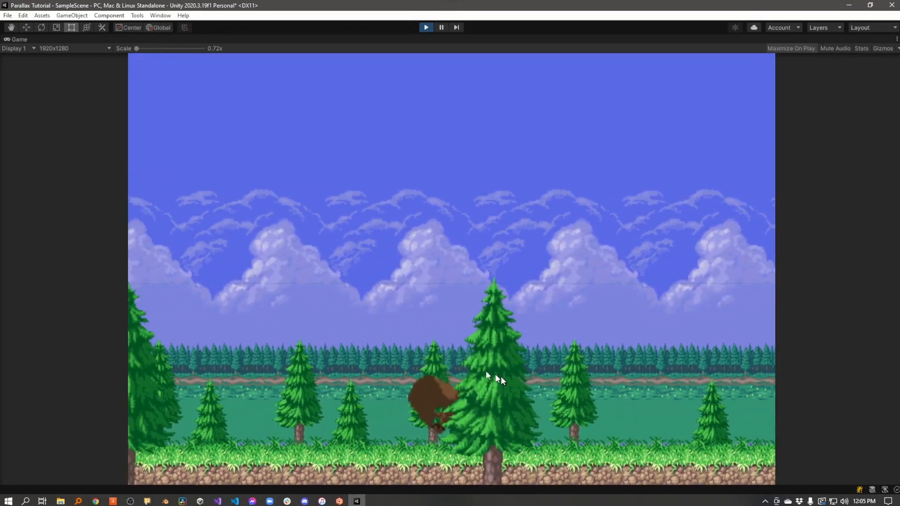
left_click(426, 26)
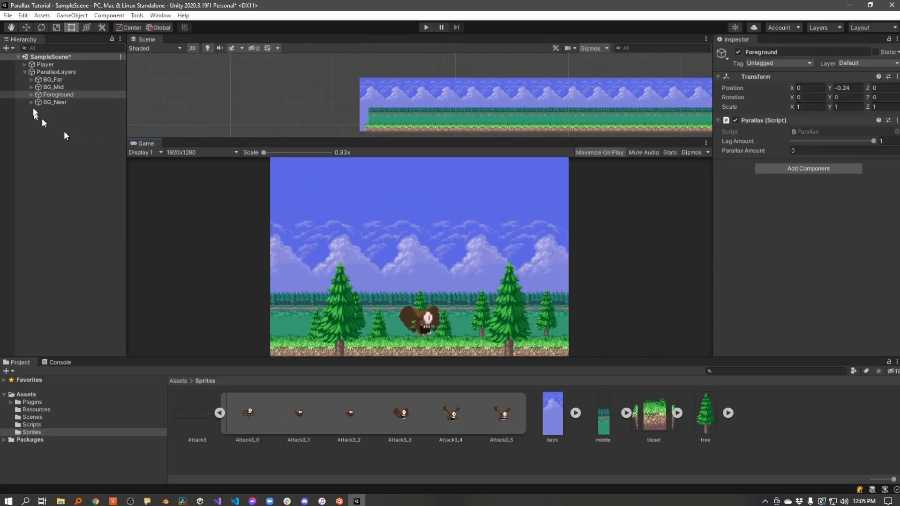
Step: Lower BG_Far's Parallax Lag Amount from 1 back down to 0
left_click(51, 79)
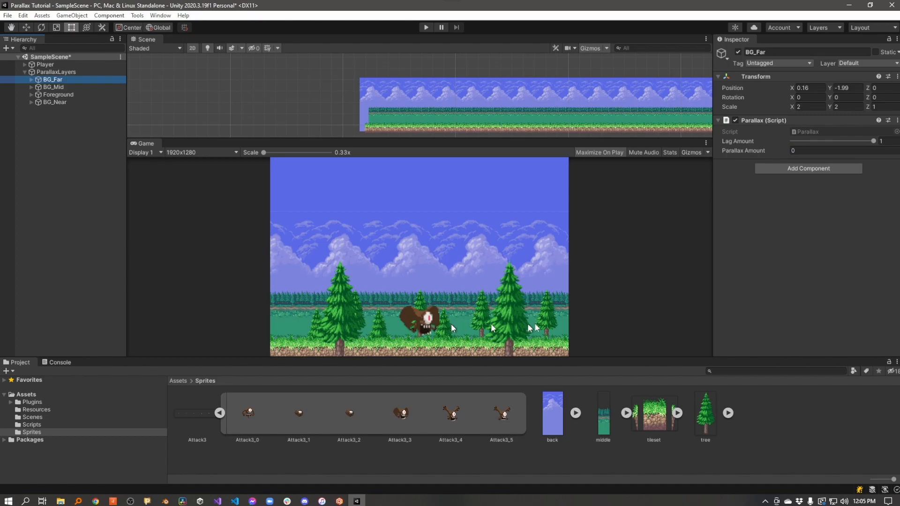
mouse_move(427, 332)
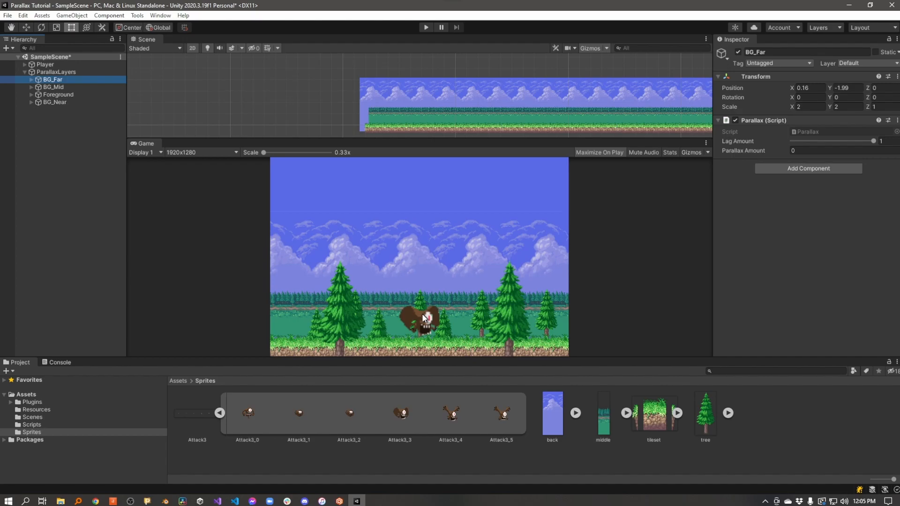
mouse_move(482, 202)
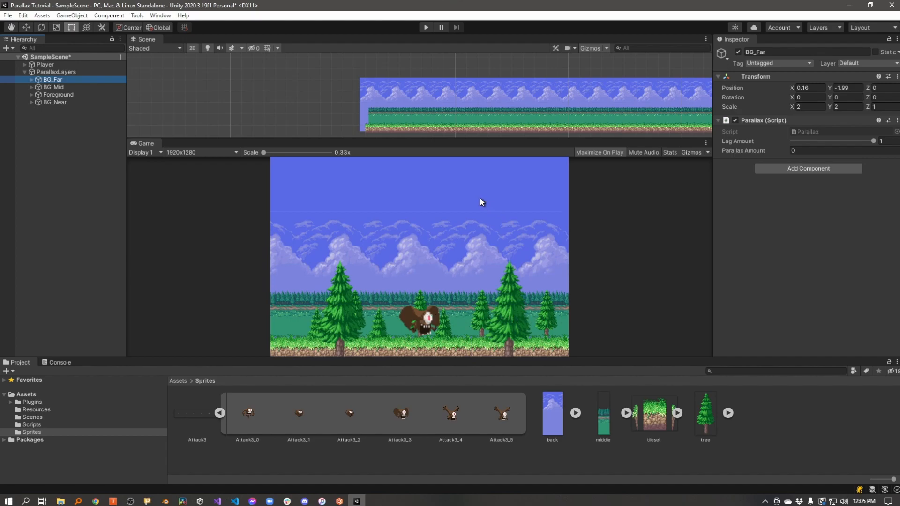
mouse_move(77, 95)
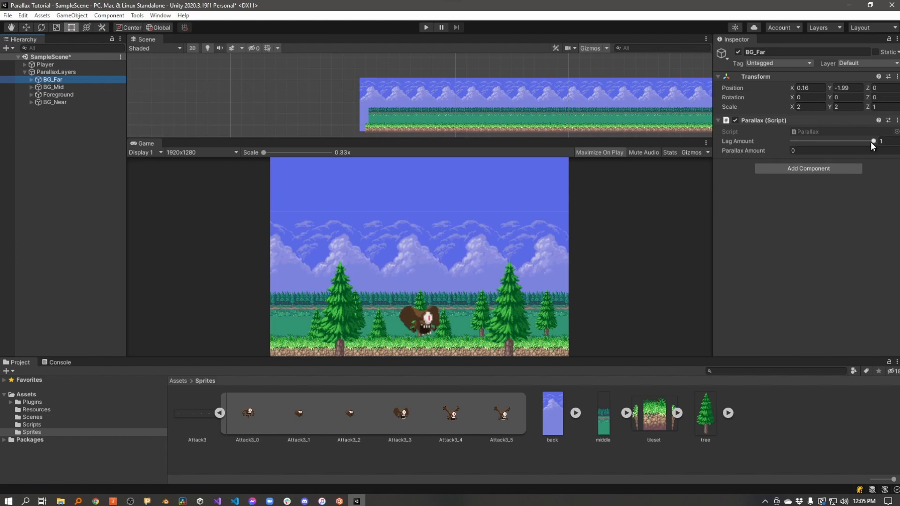
left_click_drag(873, 142, 792, 142)
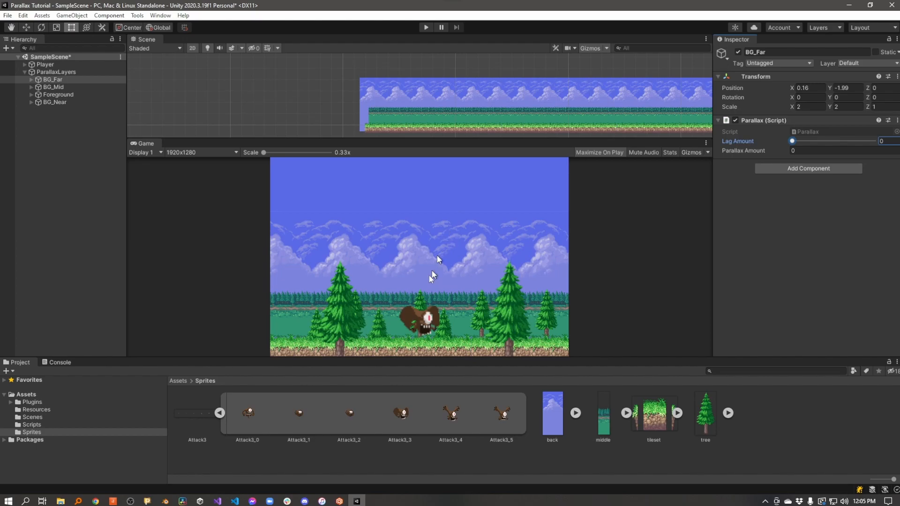
mouse_move(463, 31)
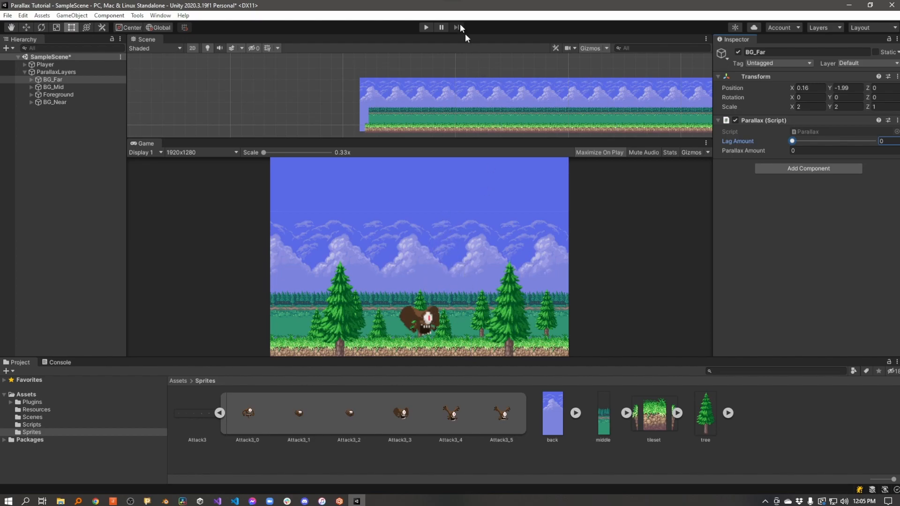
Step: Run a play-mode test of the scene with BG_Far at lag 0, then stop it
left_click(425, 26)
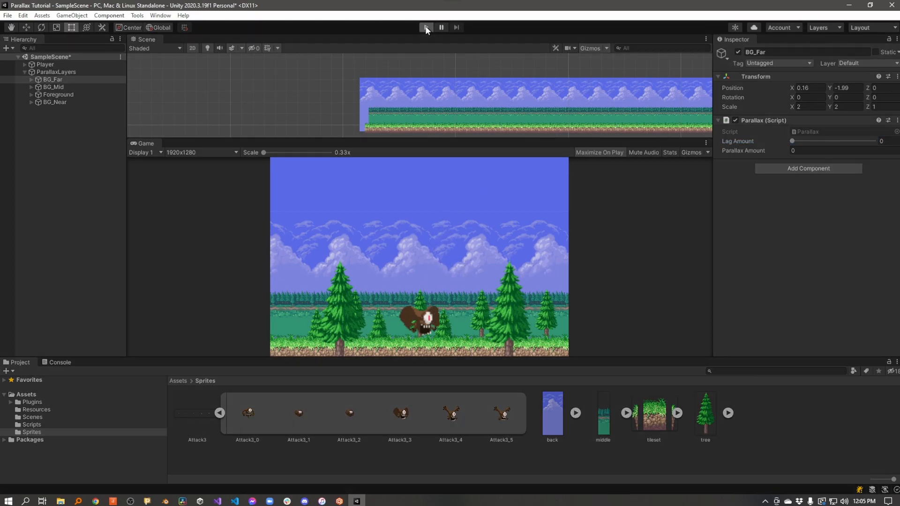
left_click(426, 27)
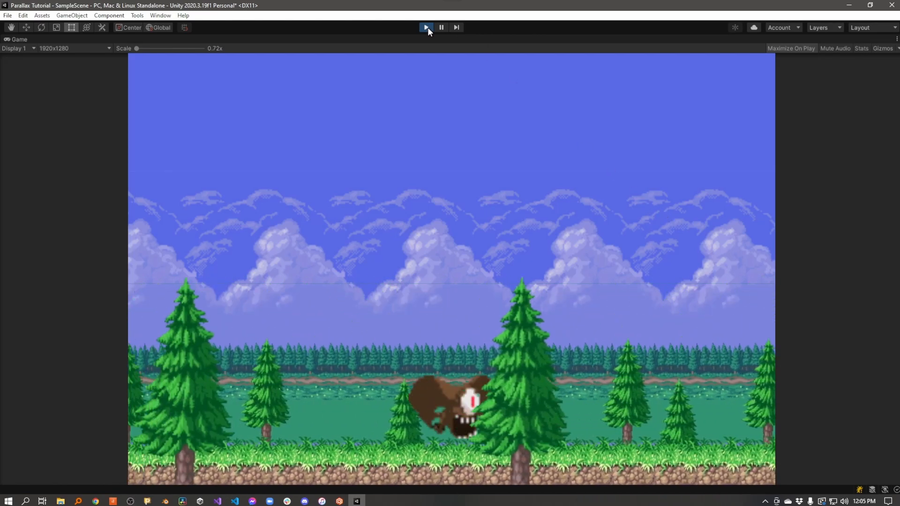
left_click(425, 26)
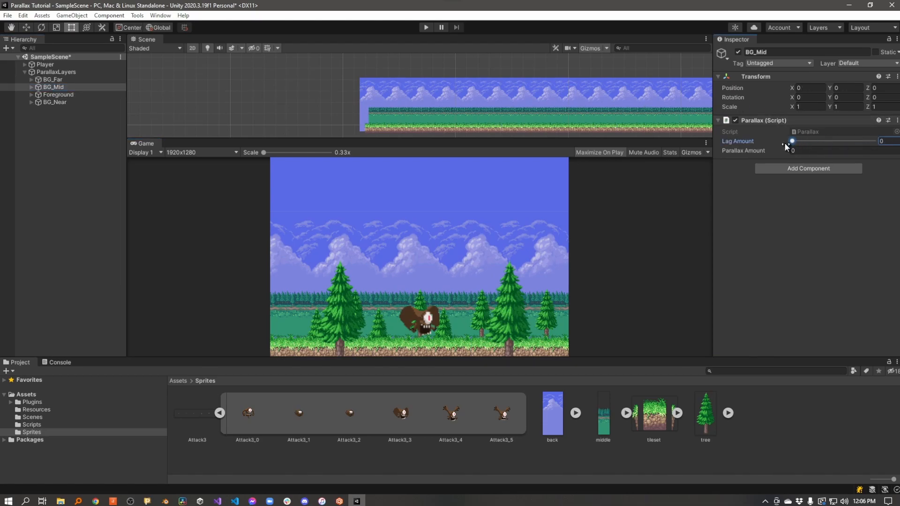
Step: Lower BG_Mid's Parallax Lag Amount to about 0.088
left_click_drag(792, 142, 798, 141)
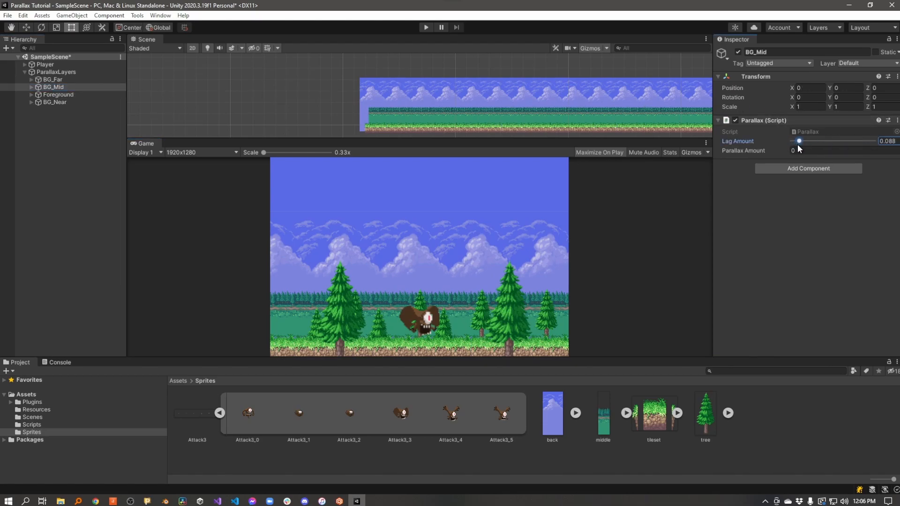
left_click_drag(798, 142, 804, 142)
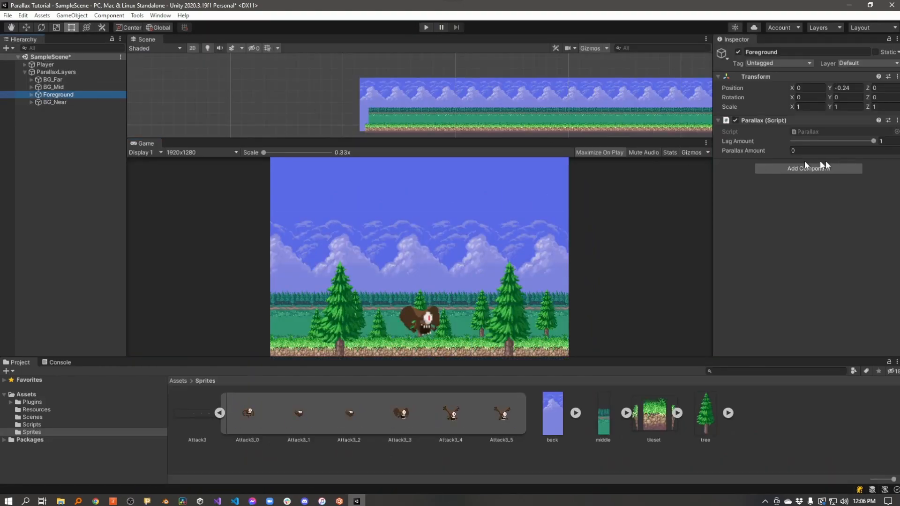
Step: Set the Foreground layer's Lag Amount to about 0.988, just under 1
left_click_drag(832, 141, 871, 142)
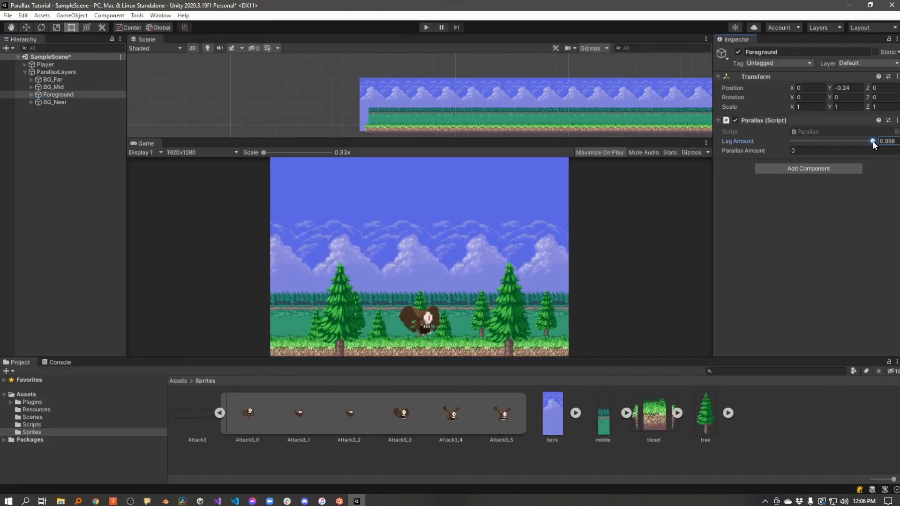
left_click_drag(871, 142, 868, 142)
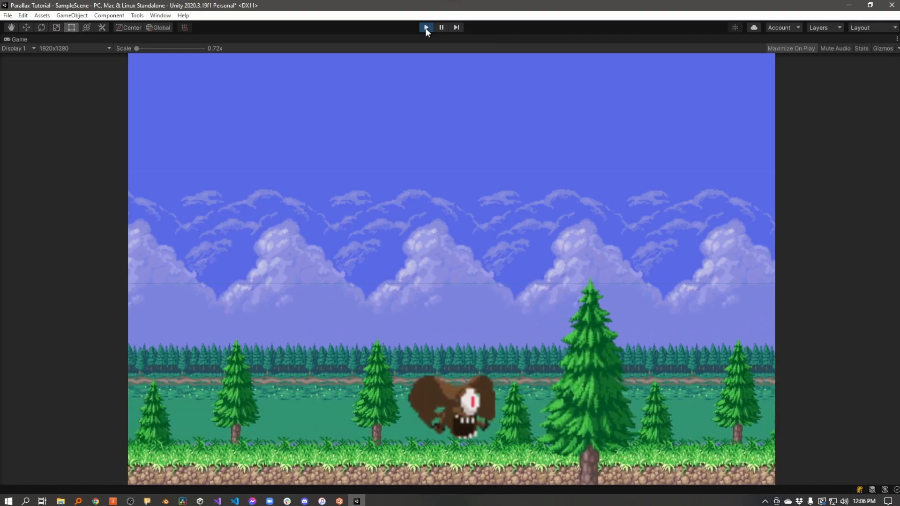
Step: Rerun the game in the normal editor layout with Foreground lag 0.942, parallax 0.058
left_click(425, 26)
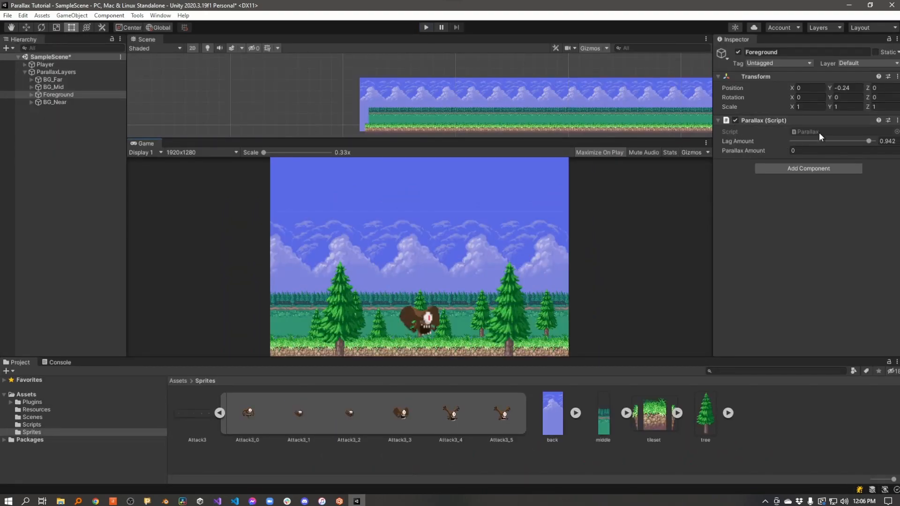
left_click(821, 150)
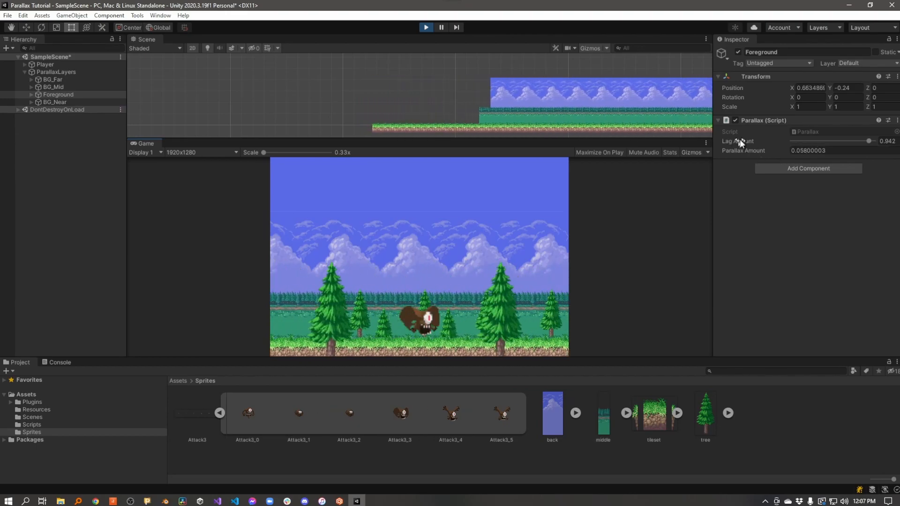
left_click(425, 26)
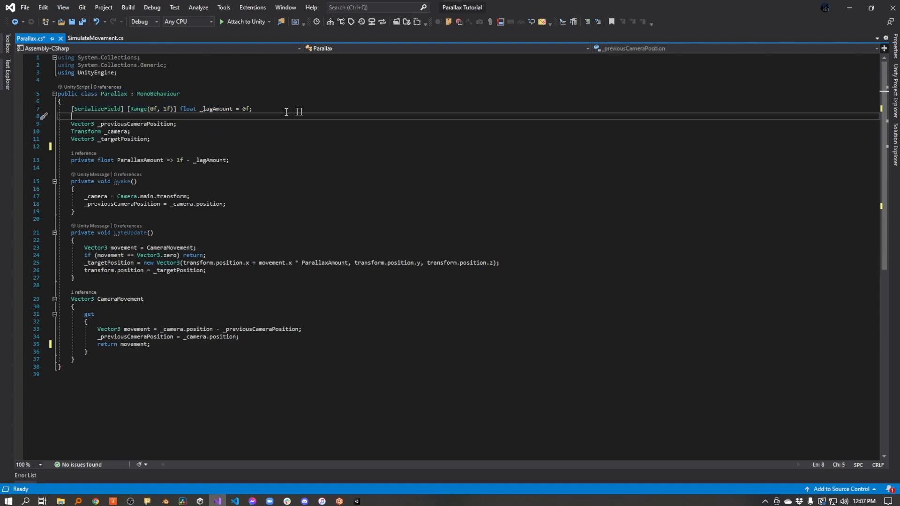
mouse_move(263, 133)
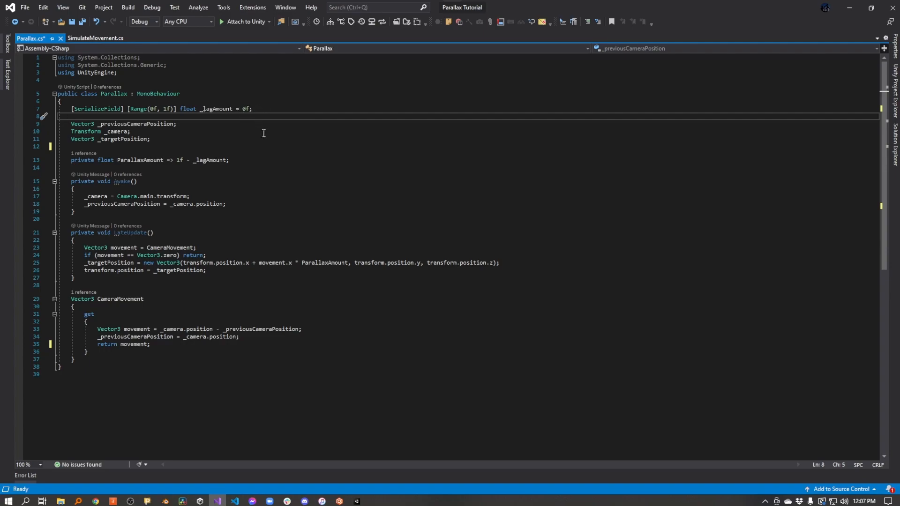
scroll("down", 3)
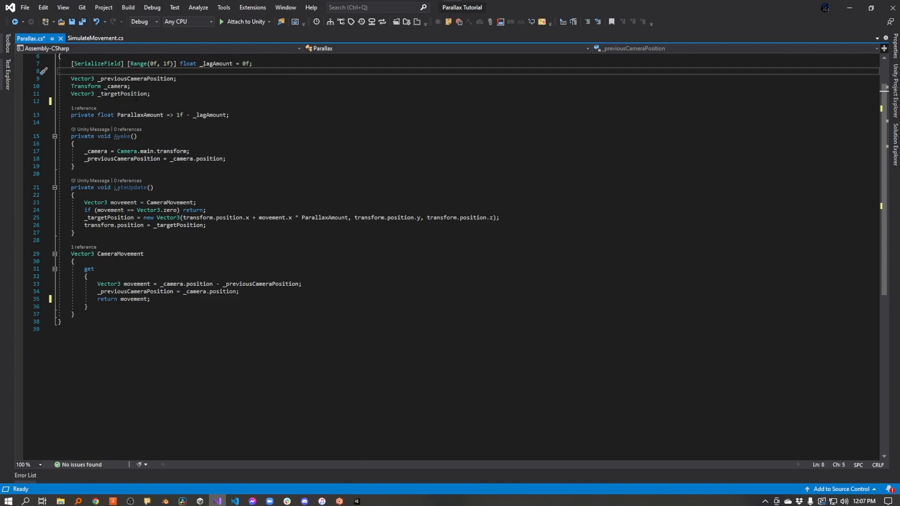
mouse_move(128, 92)
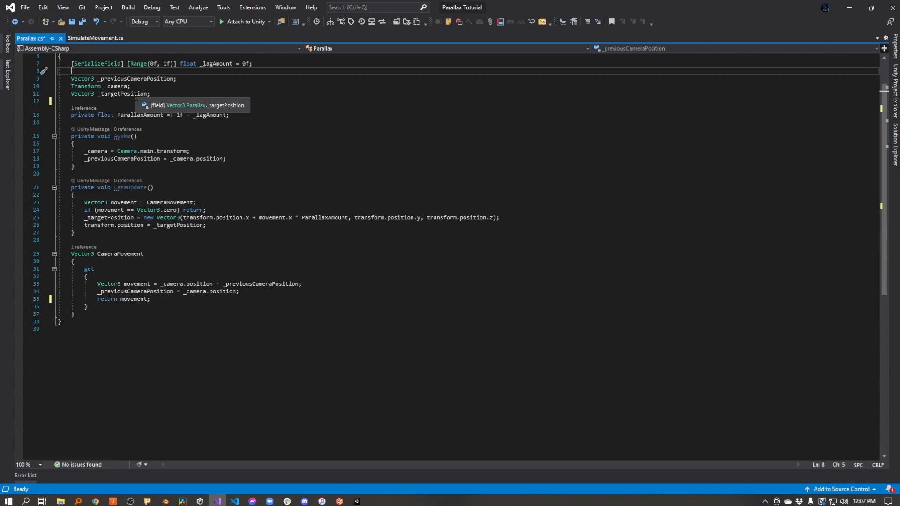
mouse_move(108, 148)
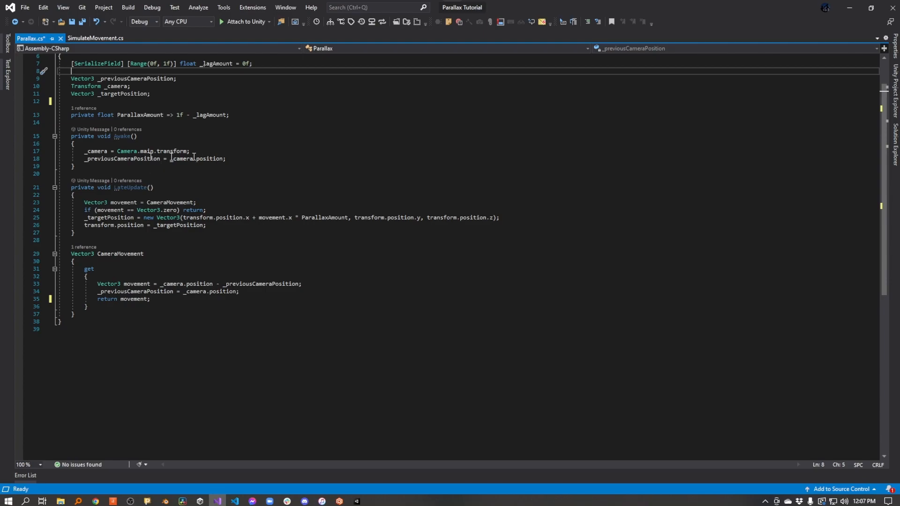
mouse_move(122, 158)
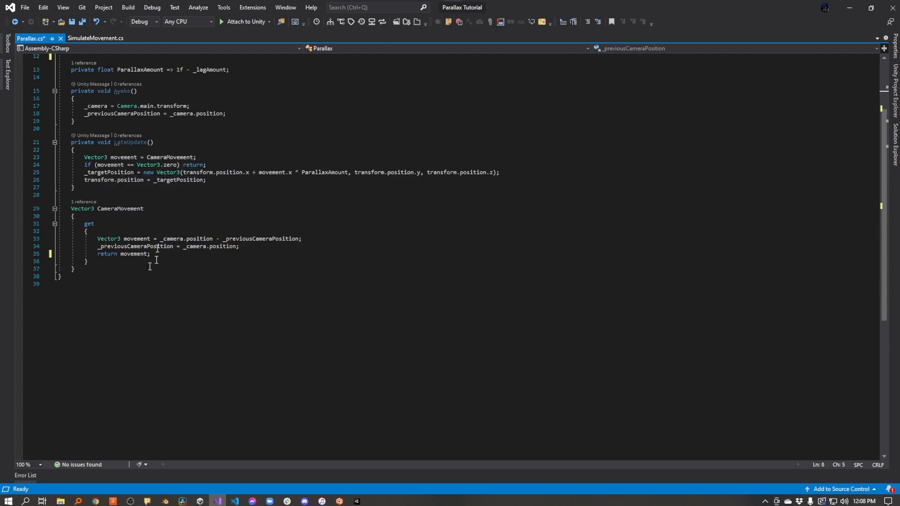
mouse_move(136, 245)
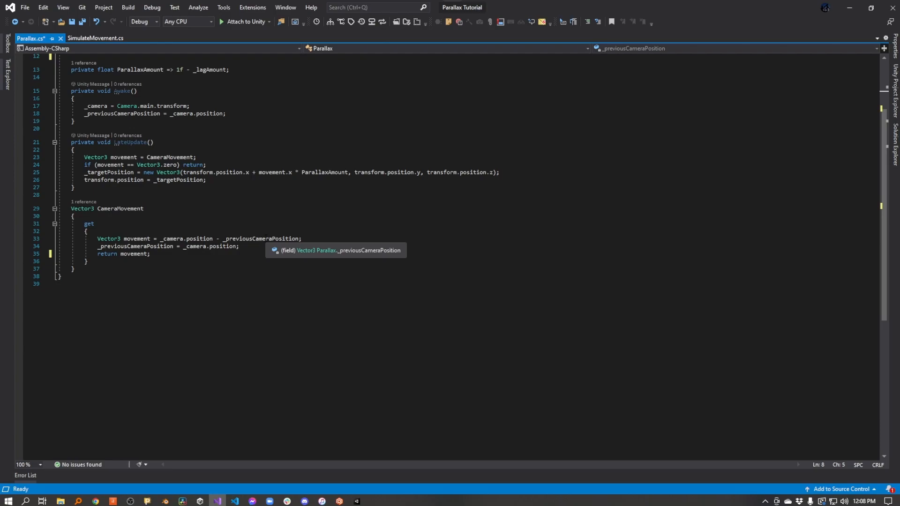
mouse_move(196, 239)
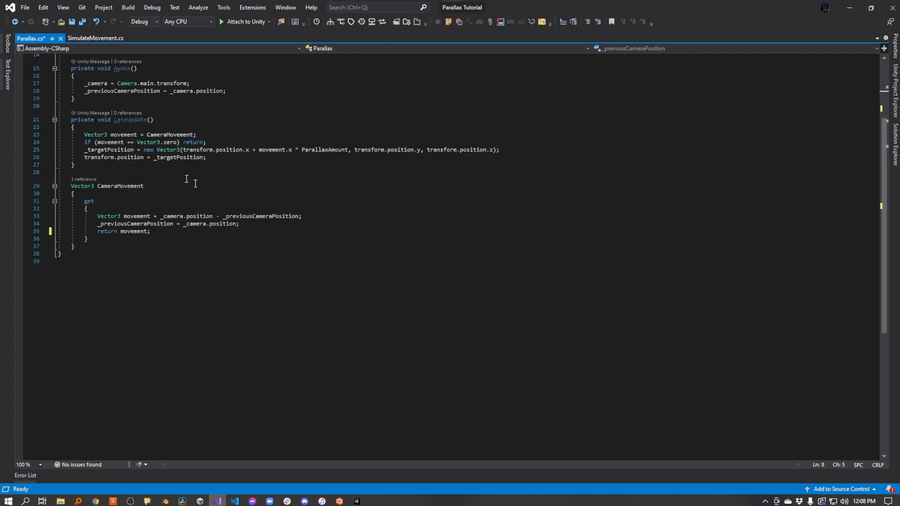
mouse_move(111, 158)
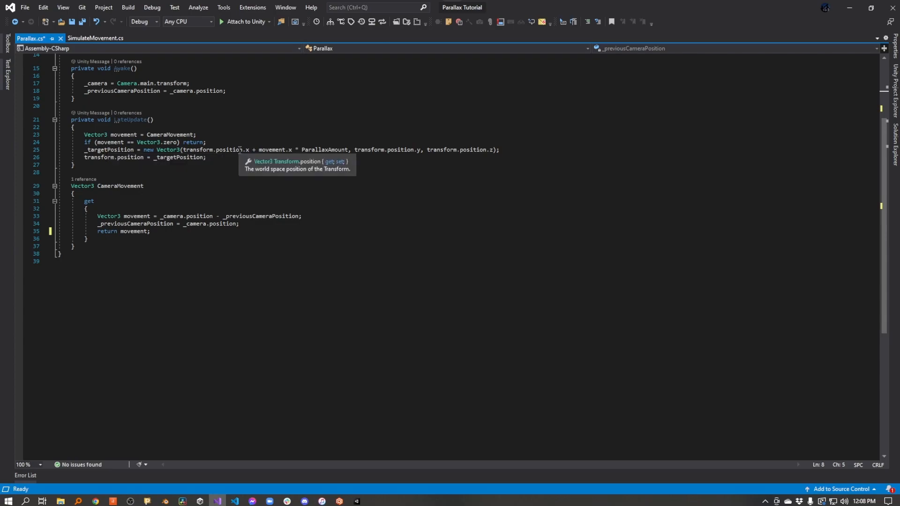
mouse_move(228, 139)
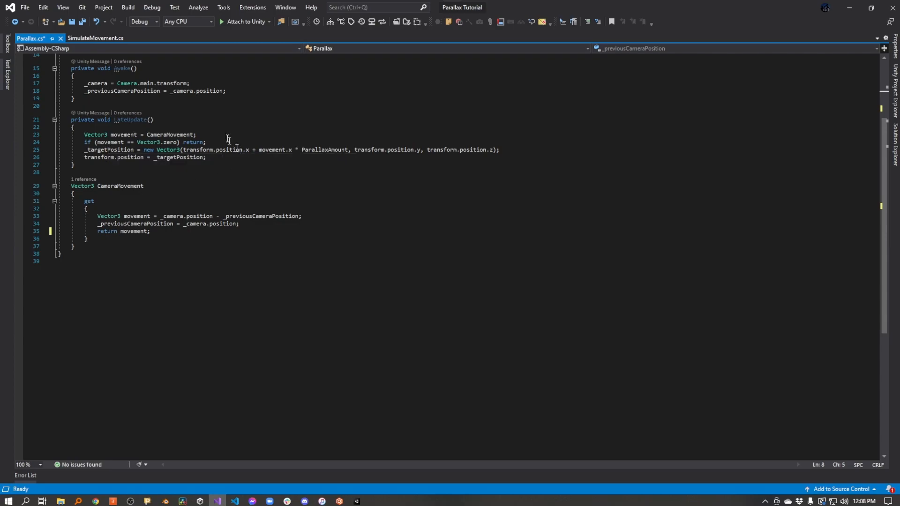
mouse_move(243, 141)
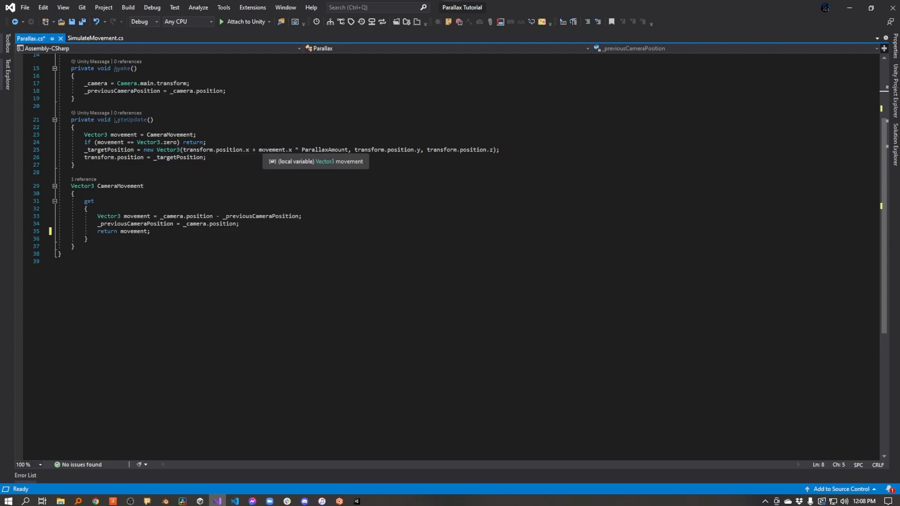
mouse_move(233, 150)
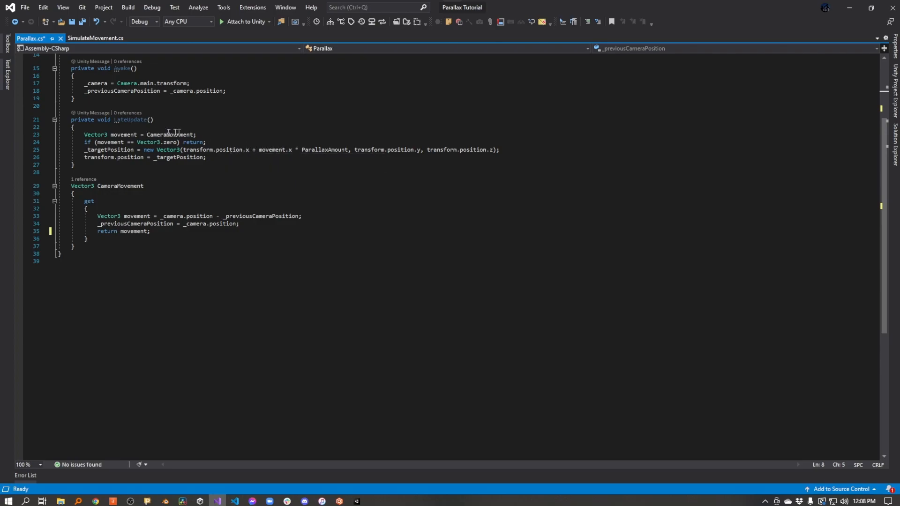
mouse_move(326, 142)
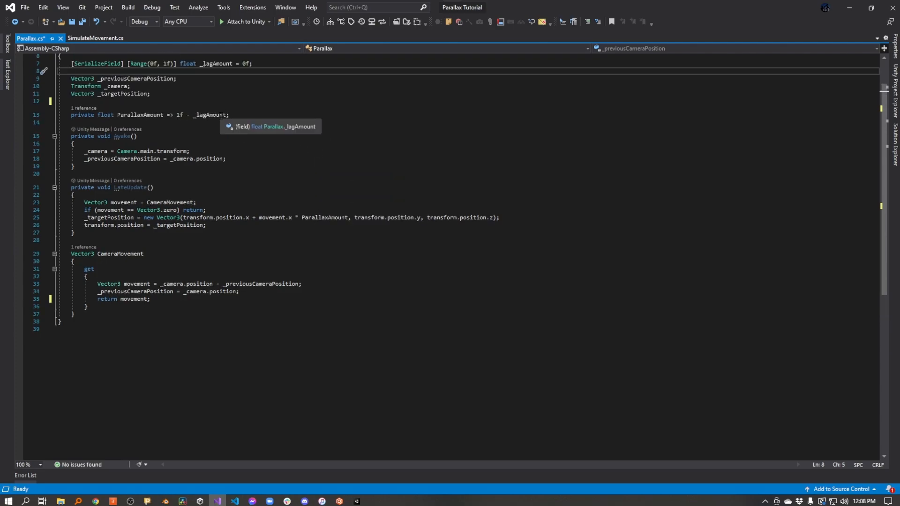
mouse_move(70, 71)
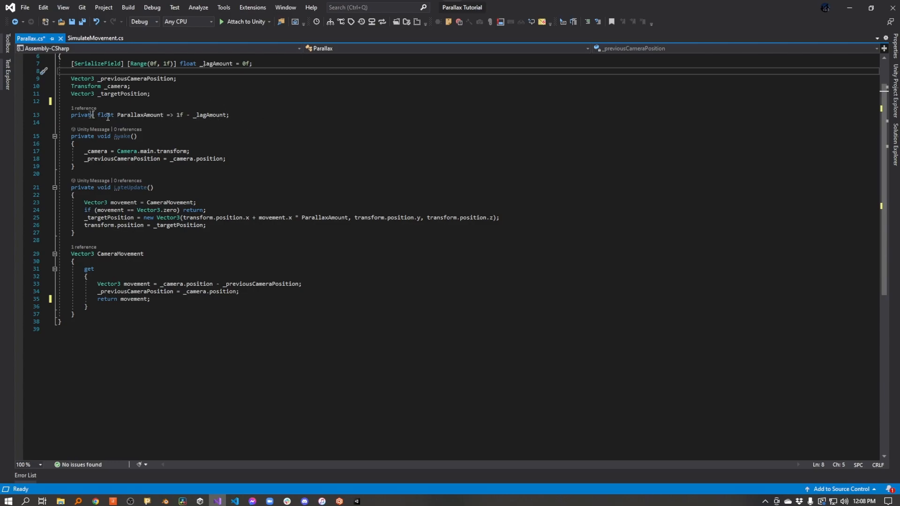
mouse_move(280, 200)
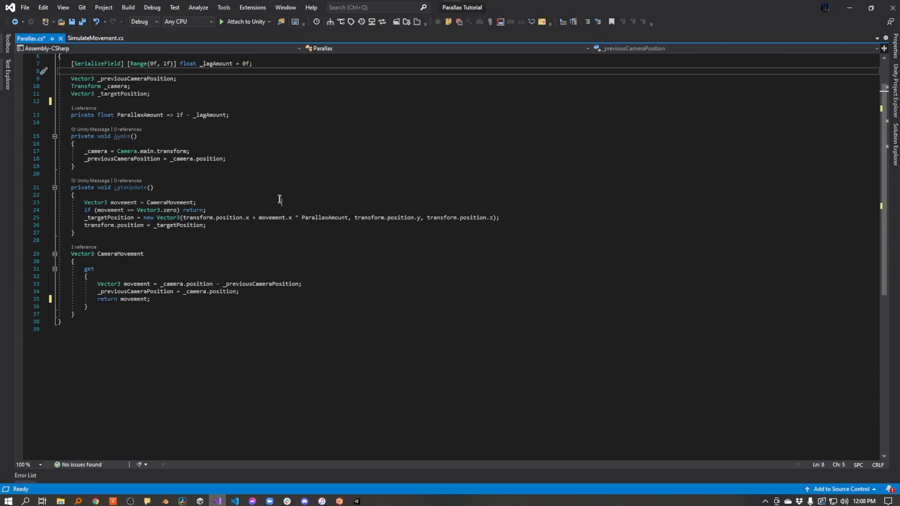
scroll("down", 3)
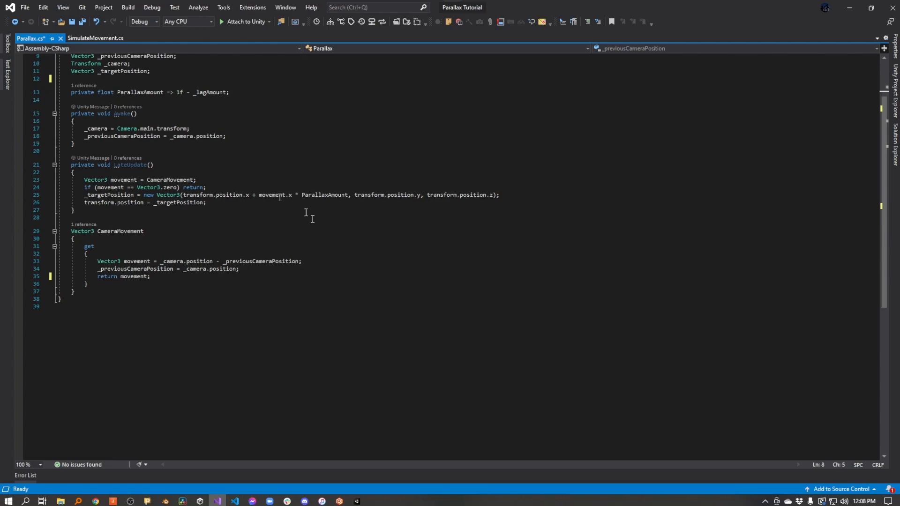
mouse_move(328, 199)
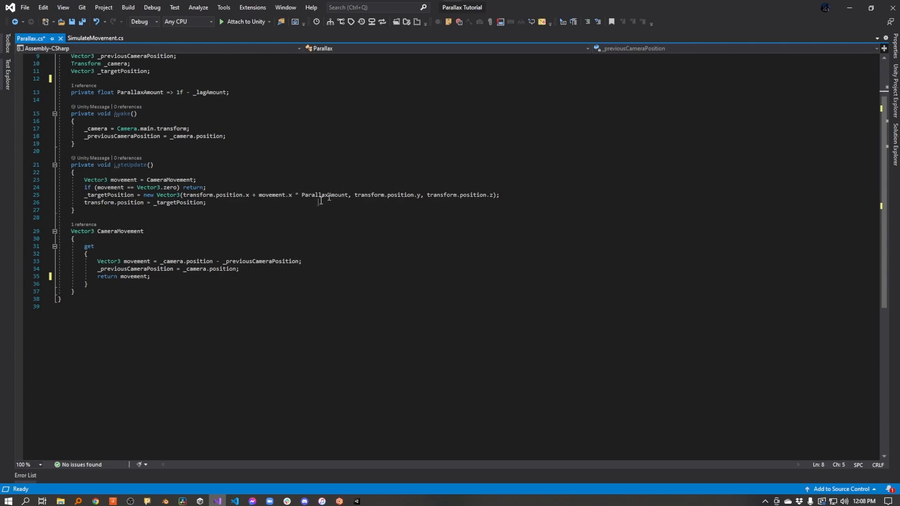
mouse_move(250, 197)
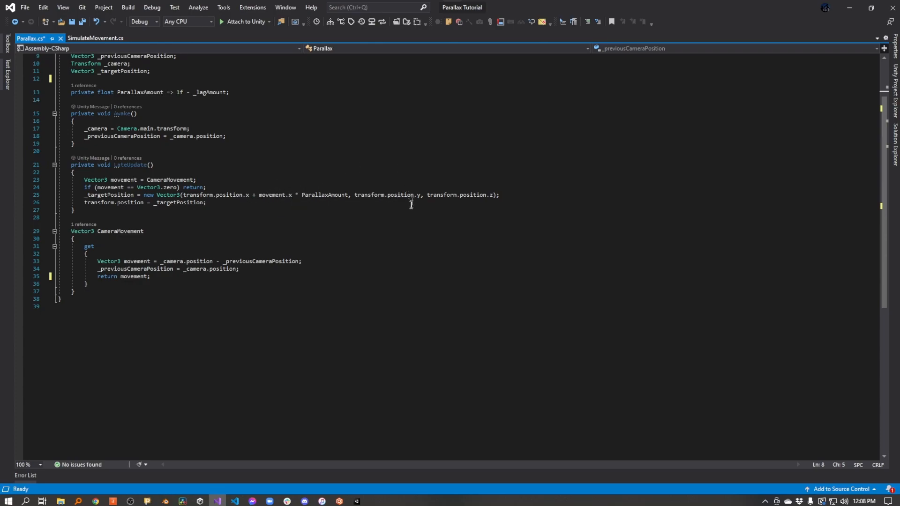
mouse_move(486, 184)
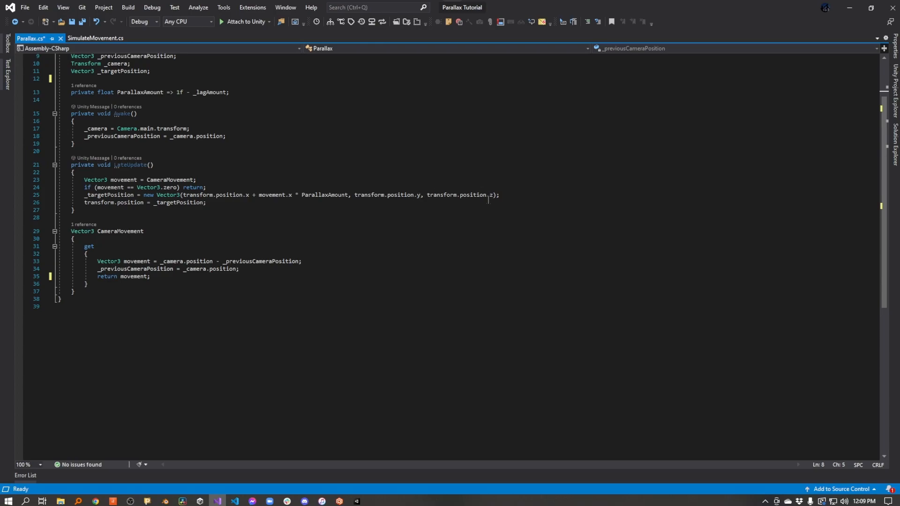
mouse_move(476, 195)
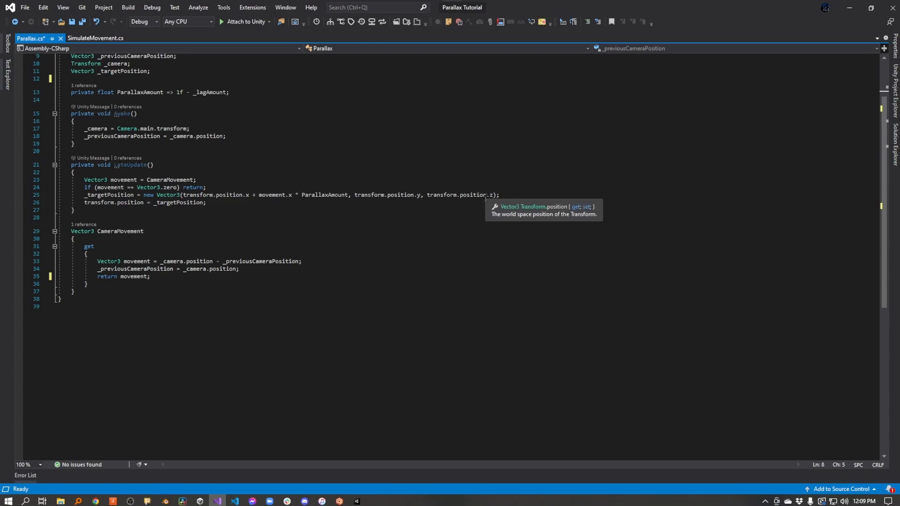
mouse_move(178, 178)
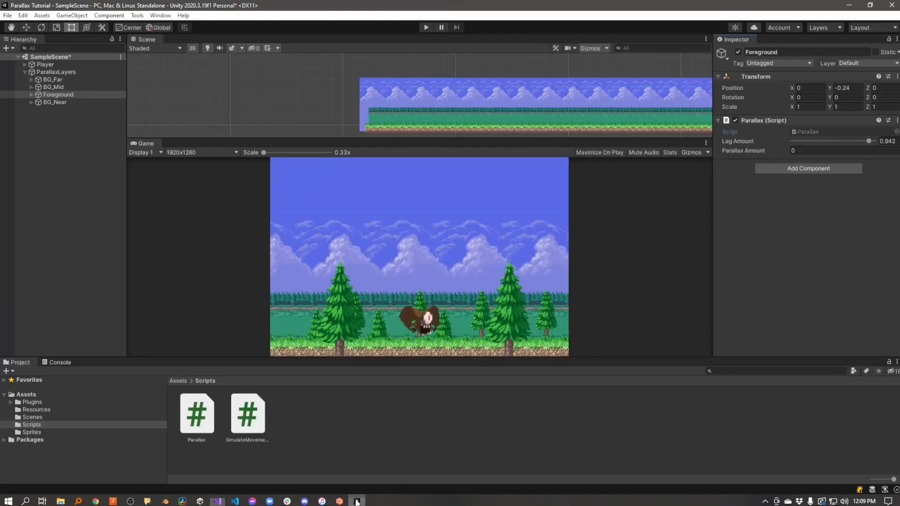
mouse_move(332, 238)
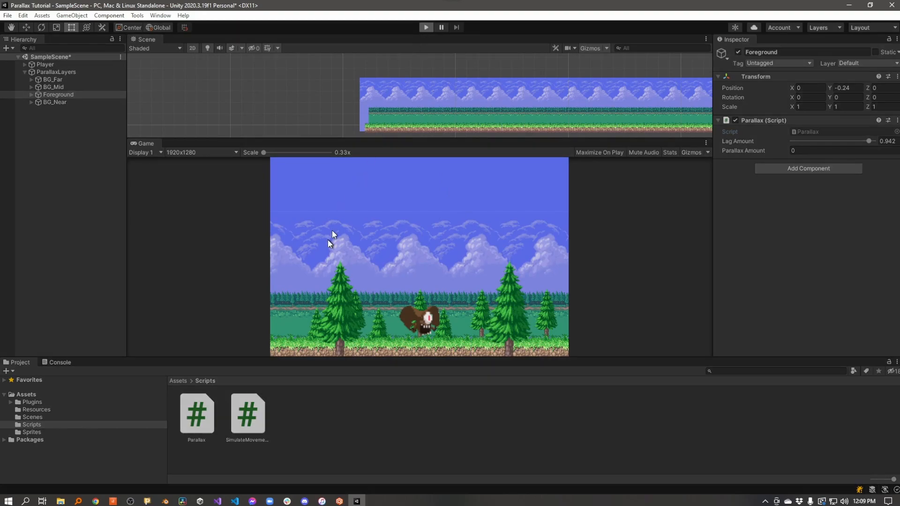
Step: Start the scene again to test Foreground's parallax at 0.058
left_click(426, 27)
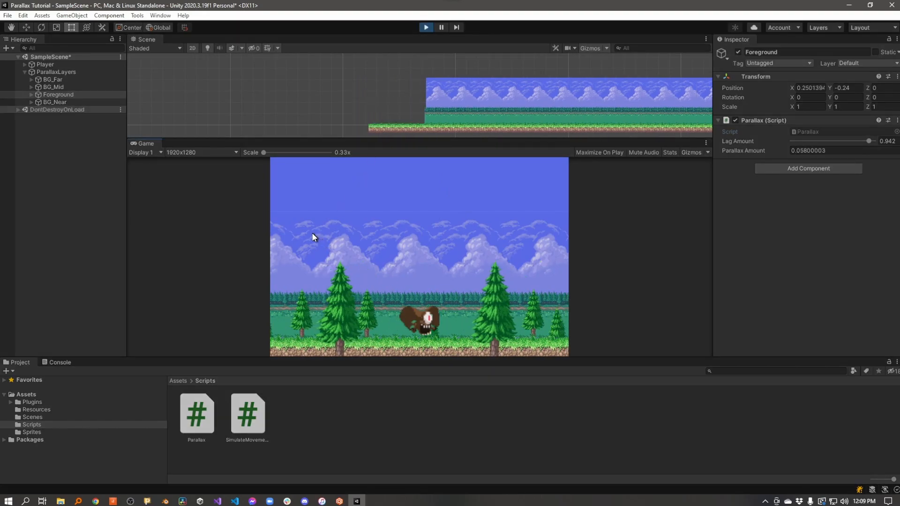